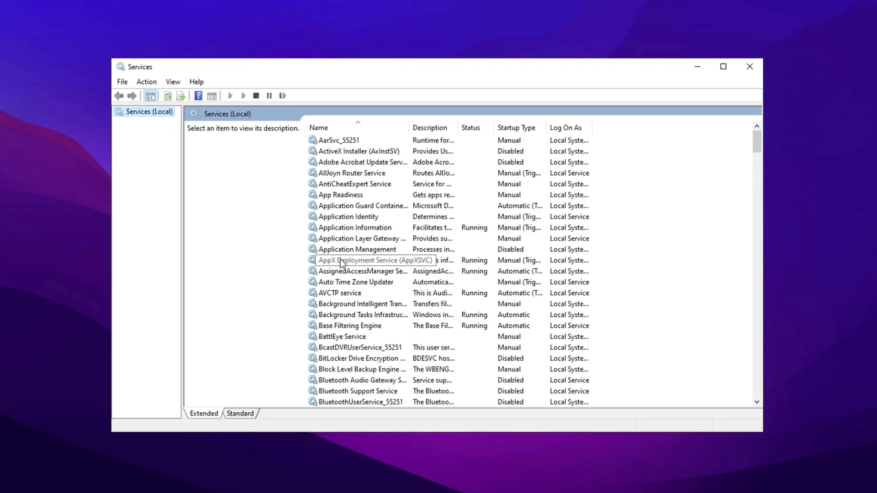
- Browse the Services list, checking BitLocker Drive Encryption and other entries along the way
{"action": "scroll", "scroll_direction": "down", "scroll_amount": 3}
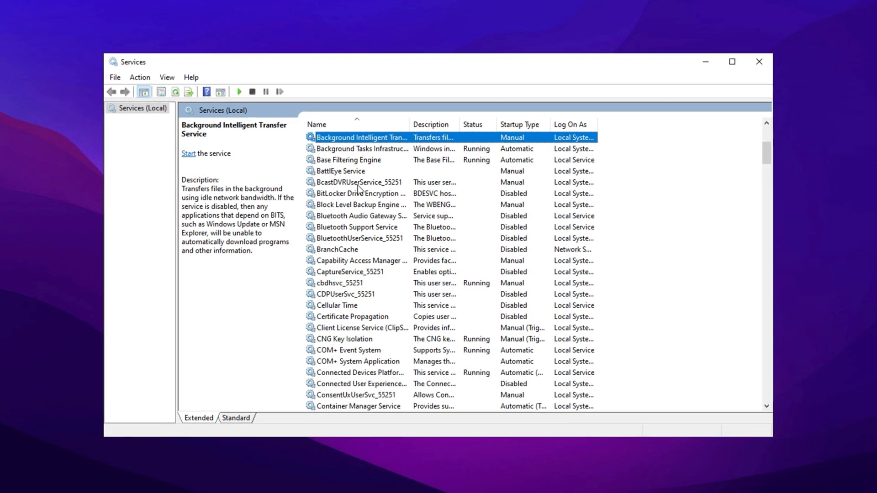
{"action": "left_click", "coordinate": [363, 193]}
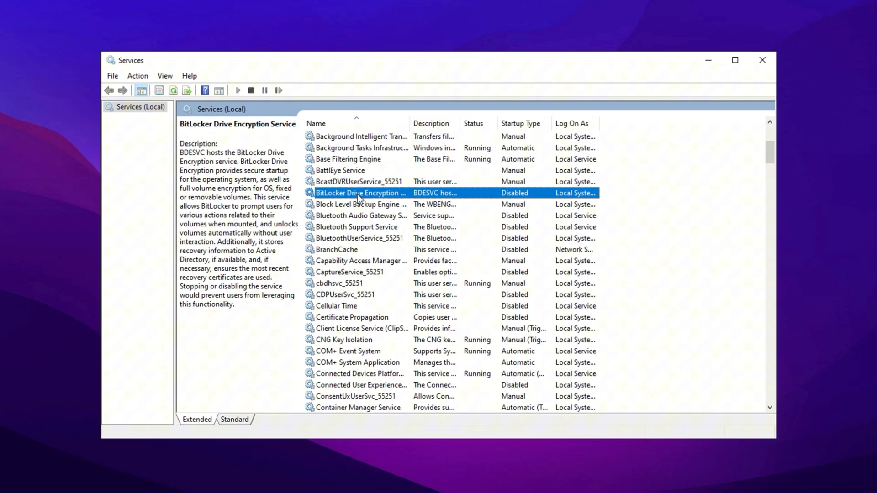
{"action": "scroll", "scroll_direction": "down", "scroll_amount": 3}
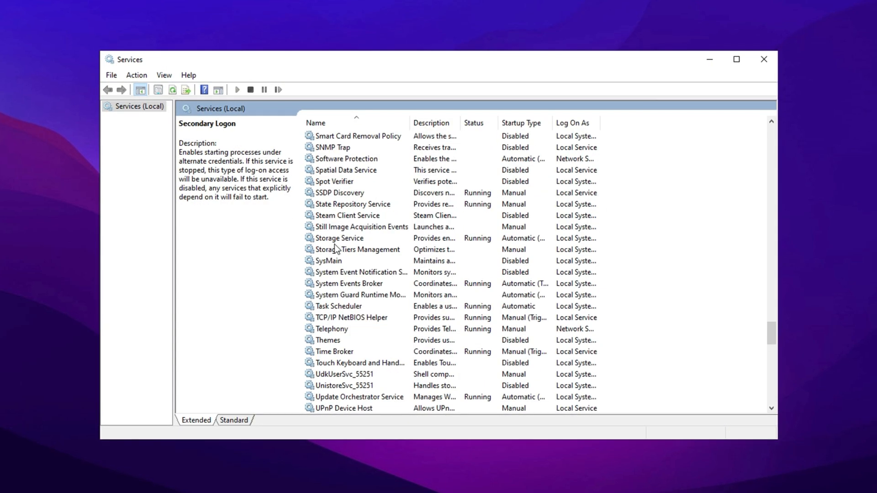
{"action": "left_click", "coordinate": [329, 260]}
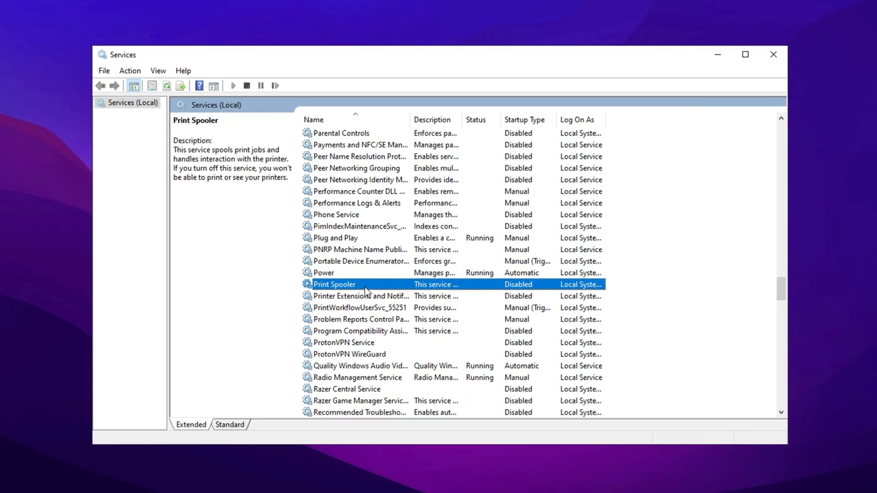
{"action": "scroll", "scroll_direction": "down", "scroll_amount": 3}
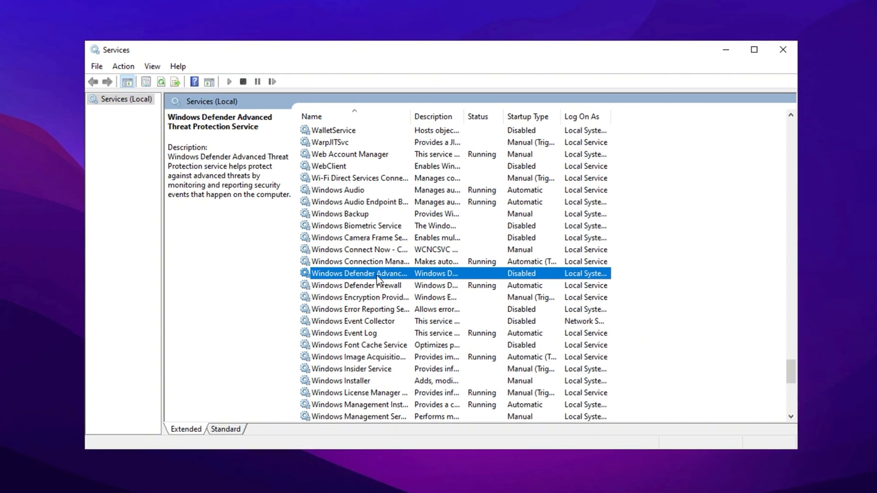
- Set Windows Defender Advanced Threat Protection's startup type to Disabled and confirm
{"action": "left_click", "coordinate": [356, 286]}
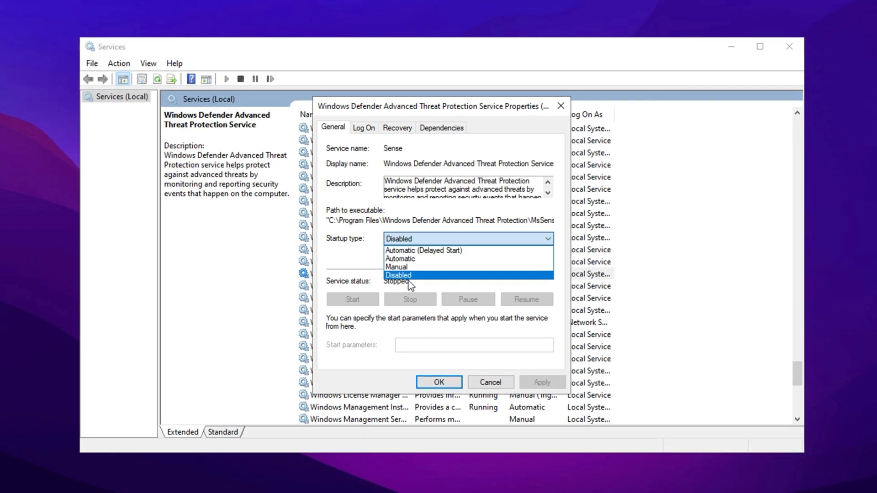
{"action": "left_click", "coordinate": [398, 275]}
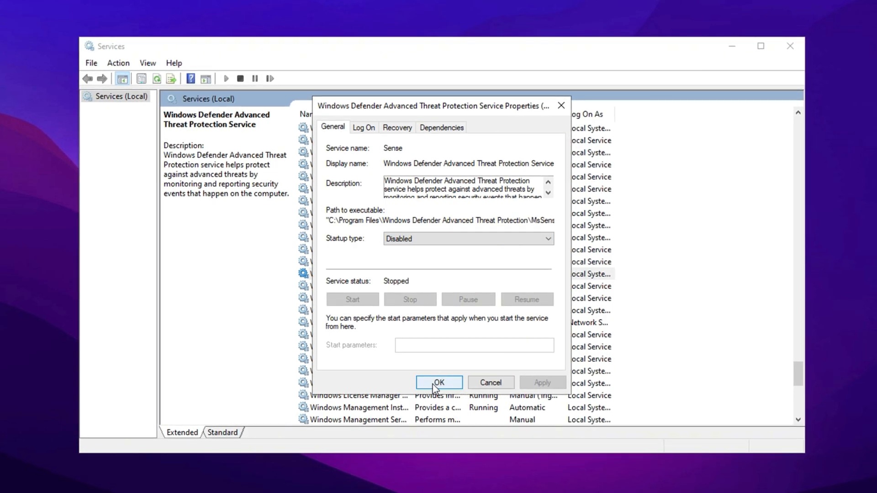
{"action": "left_click", "coordinate": [439, 383]}
{"action": "type", "text": "turn"}
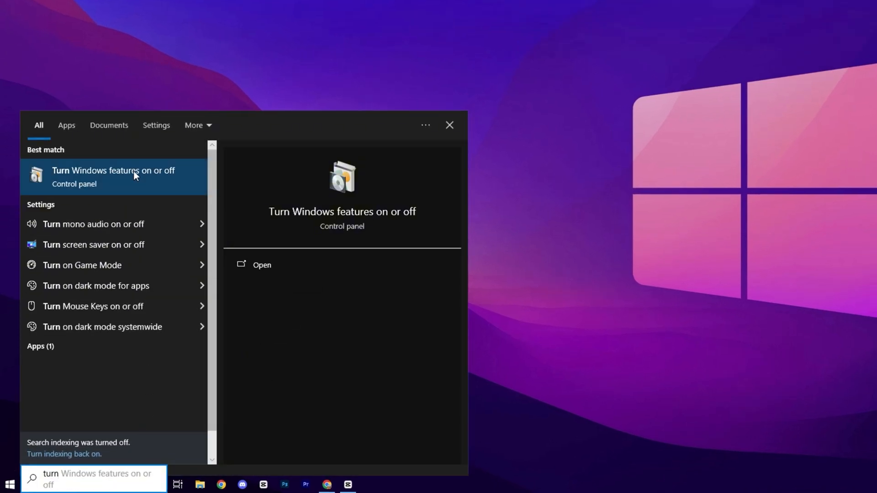
- Launch Turn Windows features on or off from the search results
{"action": "left_click", "coordinate": [114, 177]}
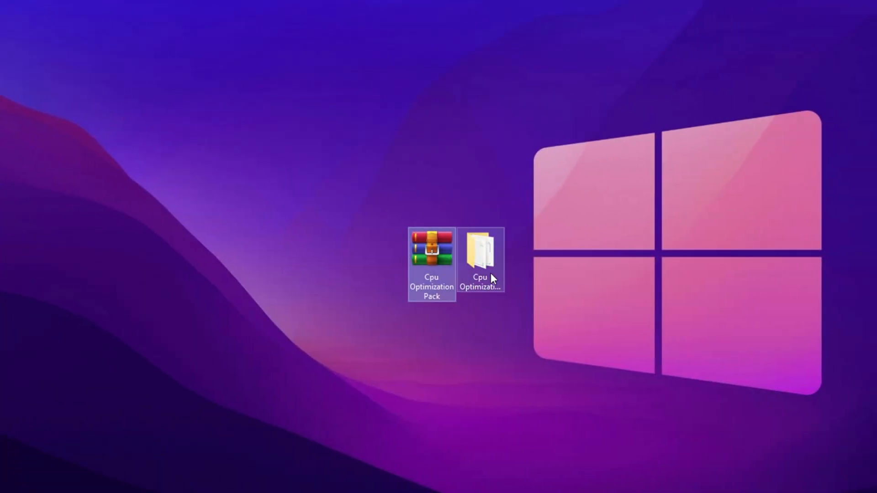
- Enter the Cpu Optimization Pack's Registry Optimization folder and review its .reg tweak files
{"action": "left_click", "coordinate": [432, 263]}
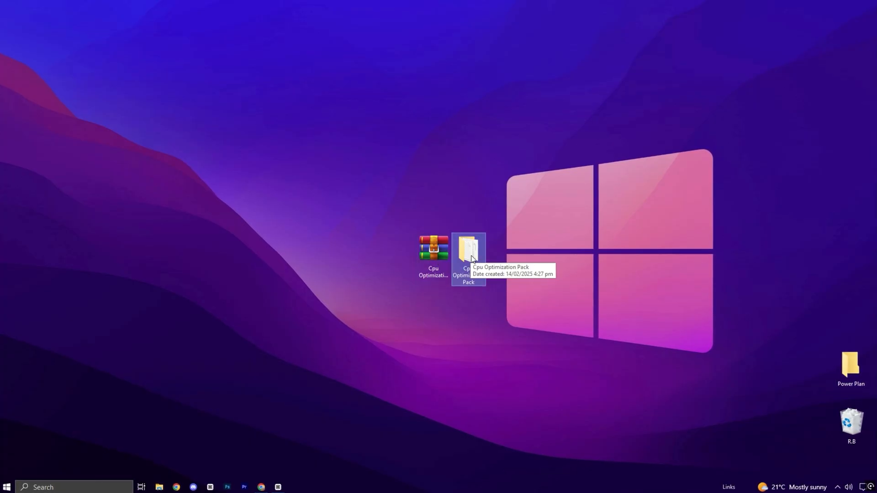
{"action": "double_click", "coordinate": [468, 249]}
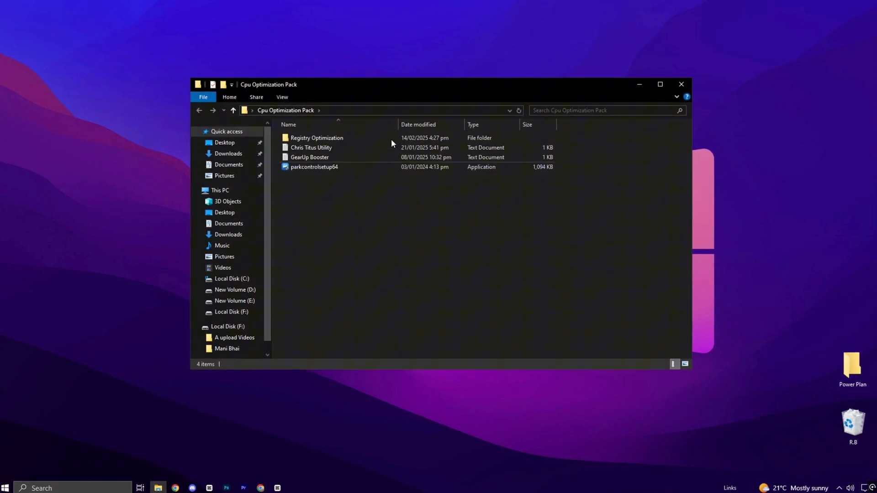
{"action": "left_click", "coordinate": [316, 137]}
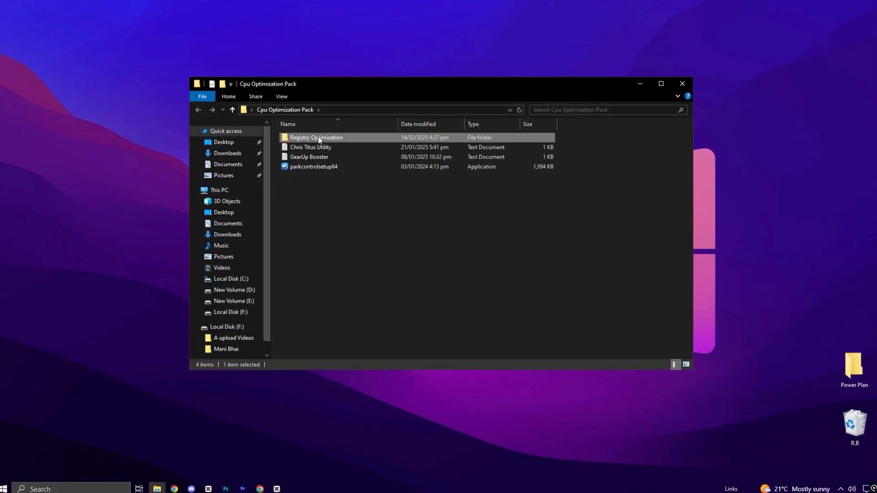
{"action": "double_click", "coordinate": [316, 137]}
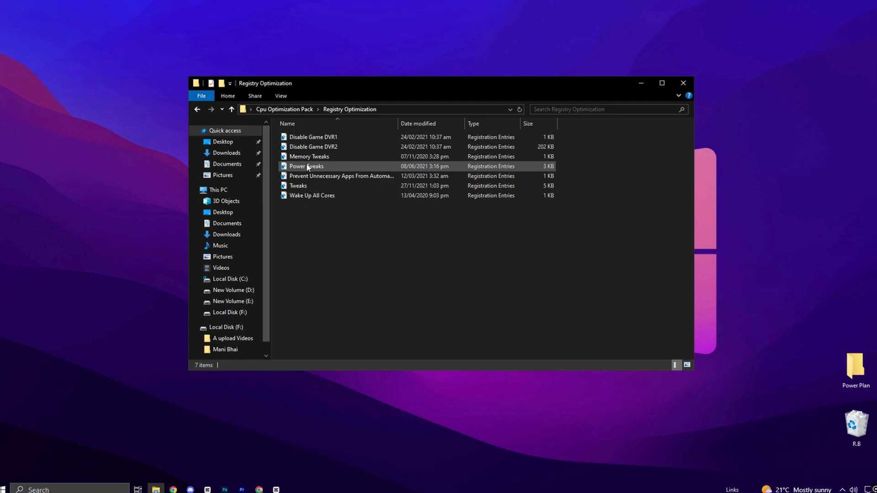
{"action": "left_click", "coordinate": [311, 195]}
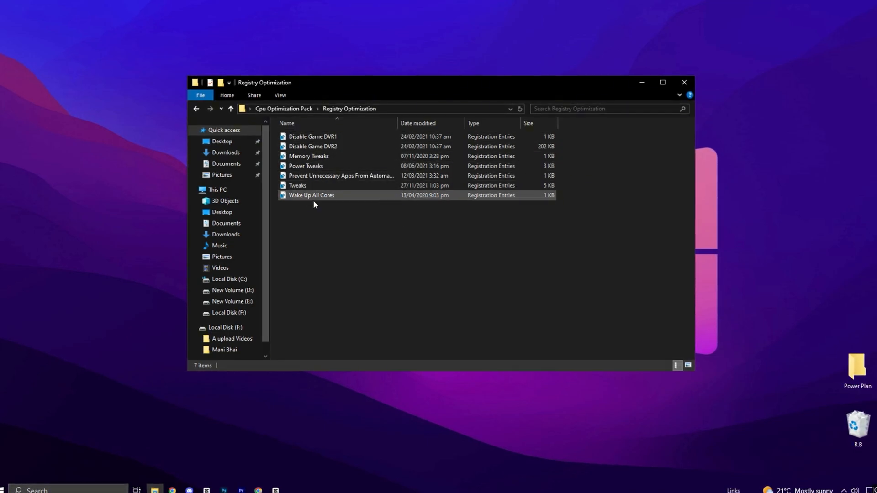
{"action": "left_click", "coordinate": [322, 224]}
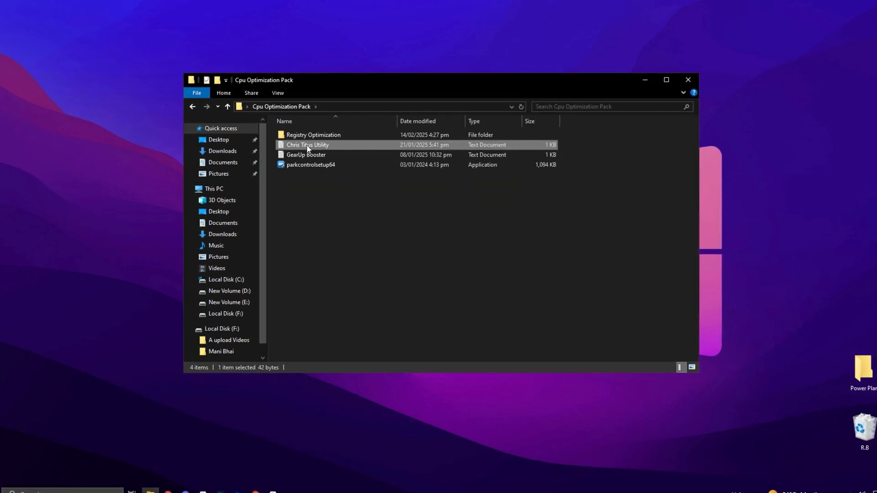
- Copy the WinUtil command from the Chris Titus Utility text file
{"action": "double_click", "coordinate": [307, 144]}
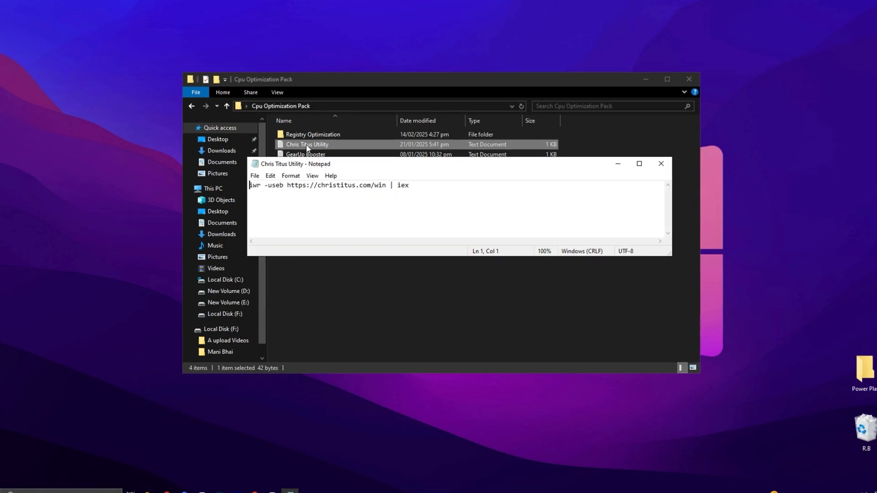
{"action": "left_click_drag", "start_coordinate": [282, 185], "coordinate": [409, 185]}
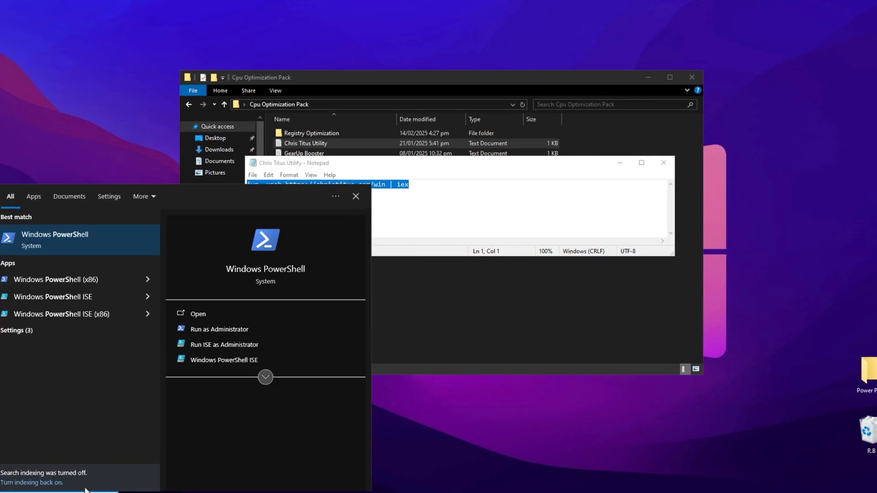
{"action": "right_click", "coordinate": [55, 239]}
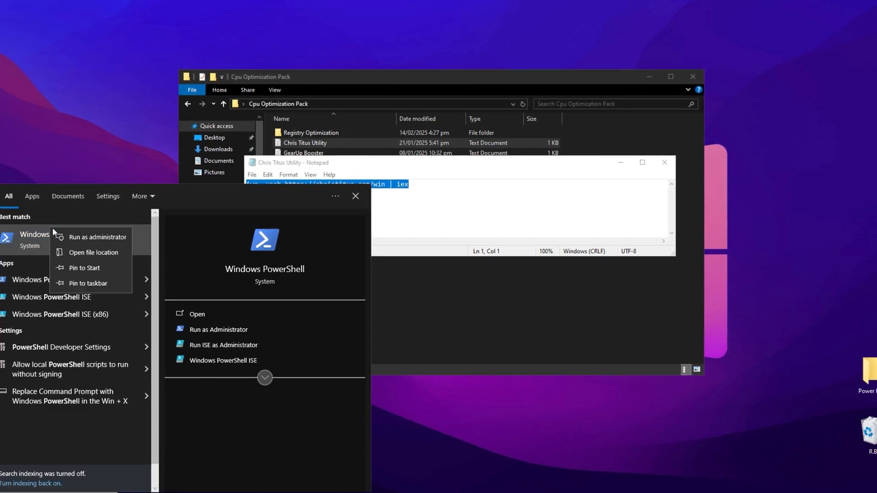
{"action": "left_click", "coordinate": [99, 237]}
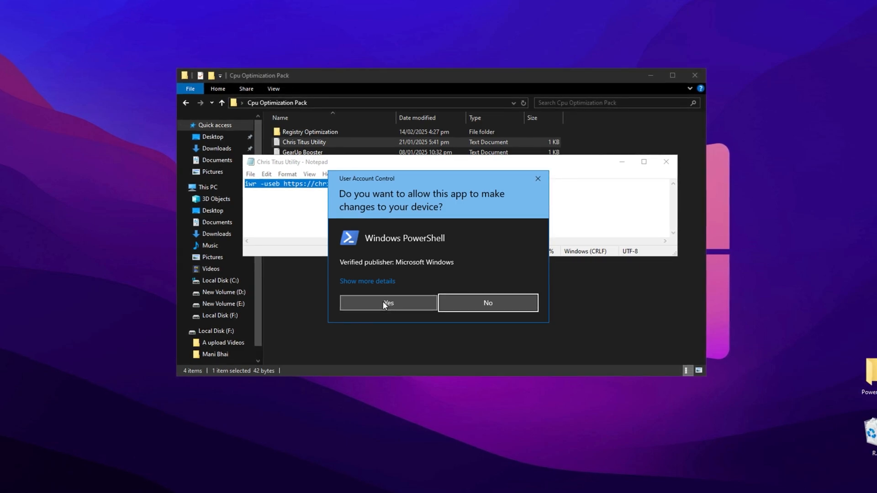
{"action": "left_click", "coordinate": [387, 302]}
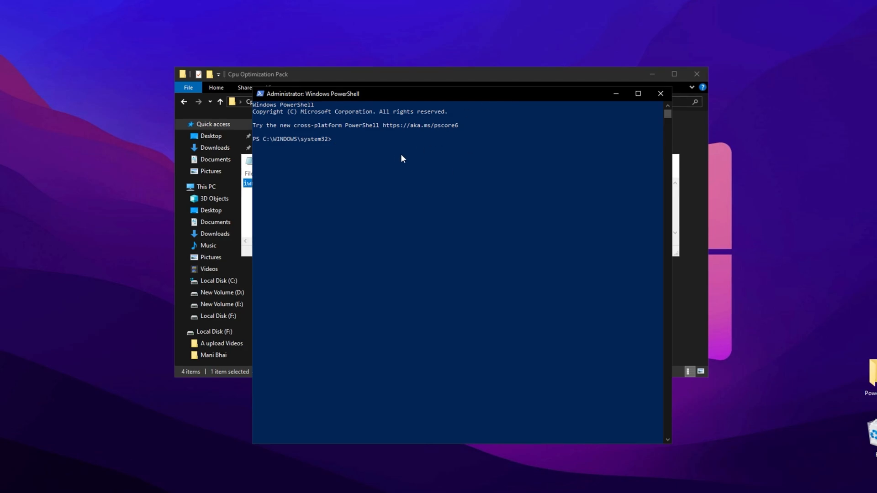
{"action": "type", "text": "iwr -useb https://christitus.com/win | iex"}
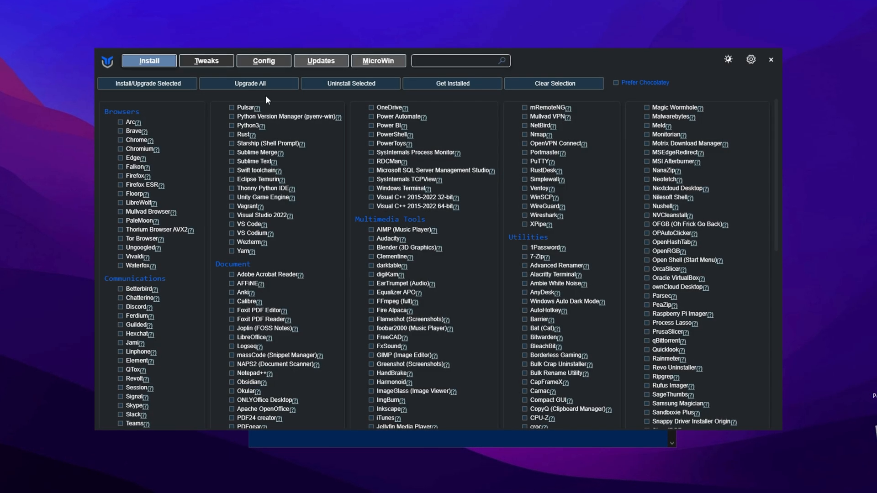
- Select WinUtil's standard recommended Essential Tweaks and scroll toward the OO Shutup 10 button
{"action": "left_click", "coordinate": [206, 60]}
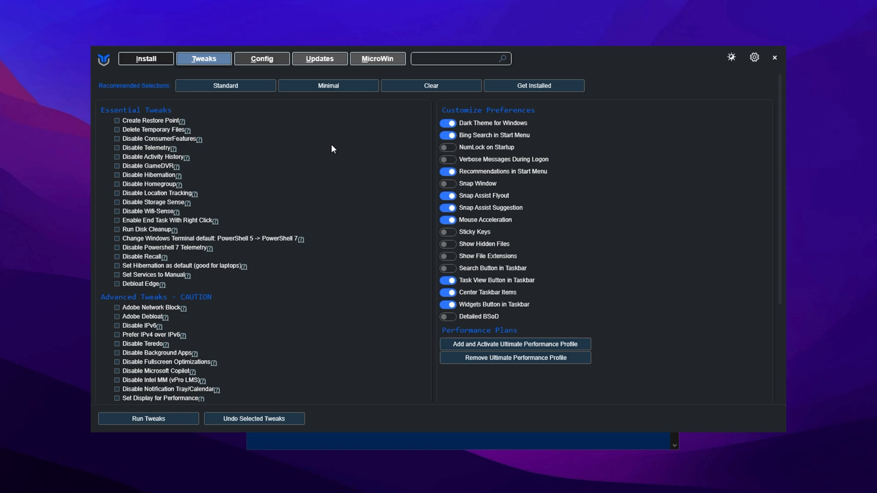
{"action": "left_click", "coordinate": [225, 85]}
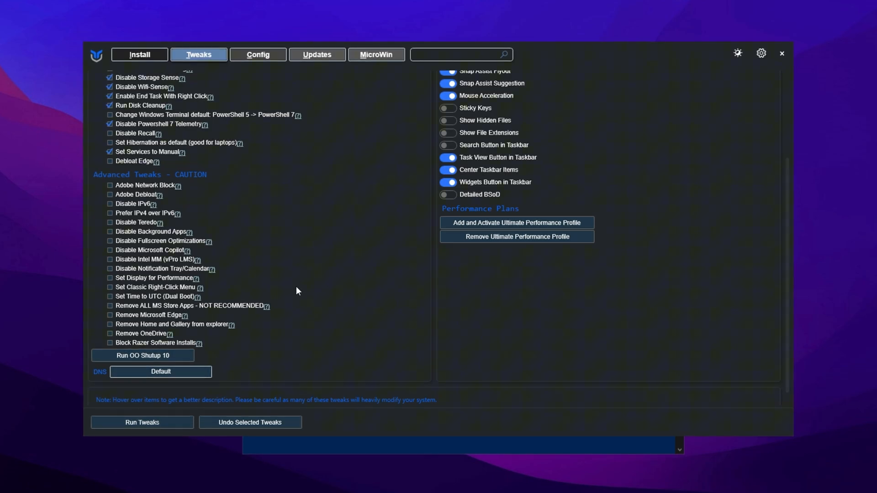
{"action": "mouse_move", "coordinate": [249, 262]}
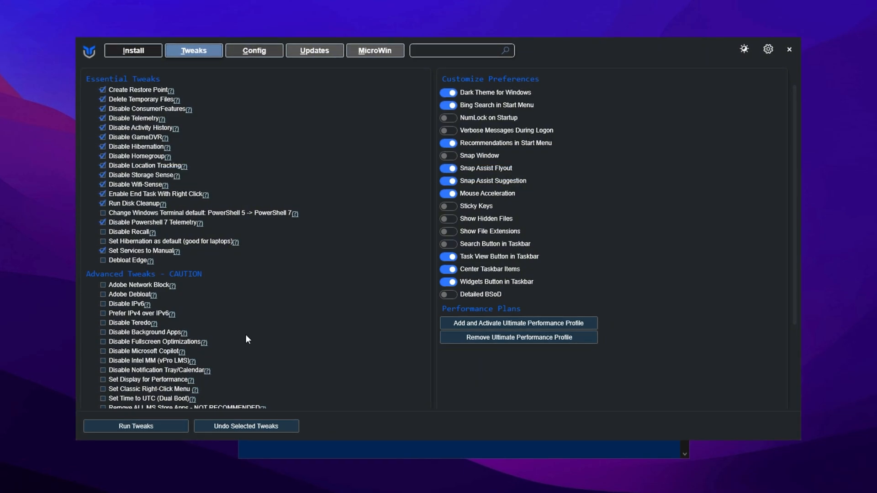
{"action": "scroll", "scroll_direction": "down", "scroll_amount": 3}
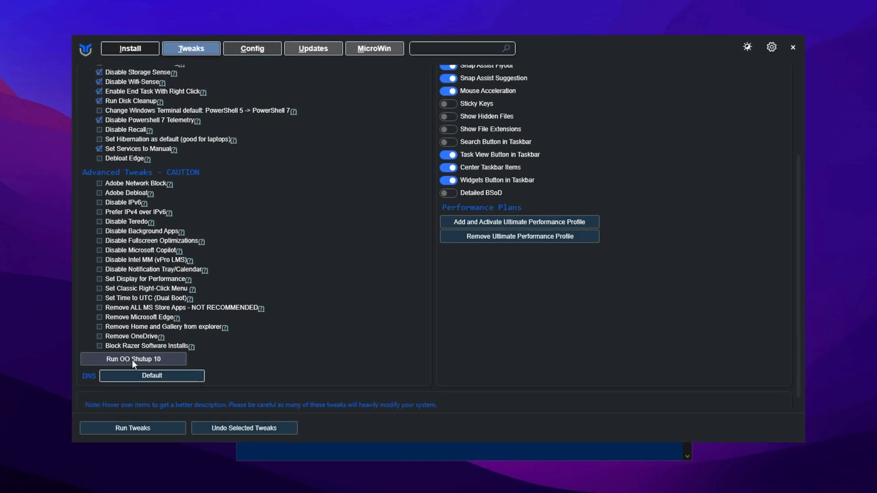
- Run O&O ShutUp10++ via Actions > Apply only recommended settings, confirming 101 settings set
{"action": "left_click", "coordinate": [133, 359]}
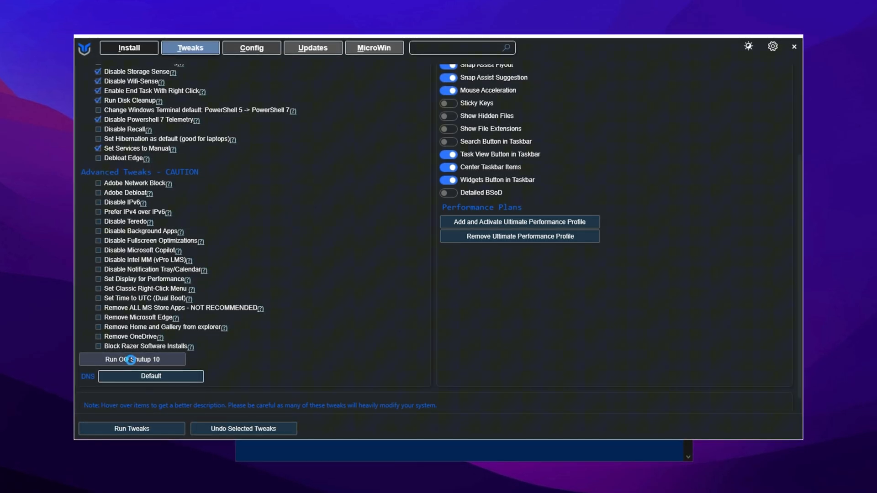
{"action": "left_click", "coordinate": [132, 359]}
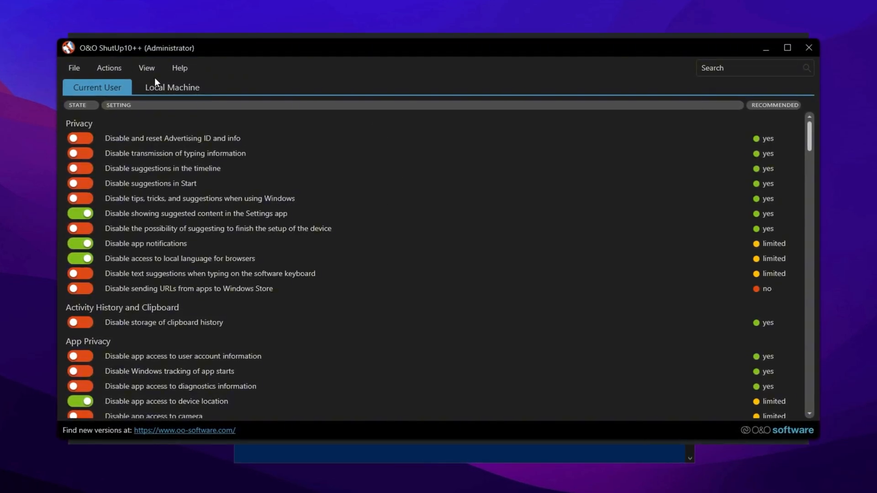
{"action": "left_click", "coordinate": [109, 67]}
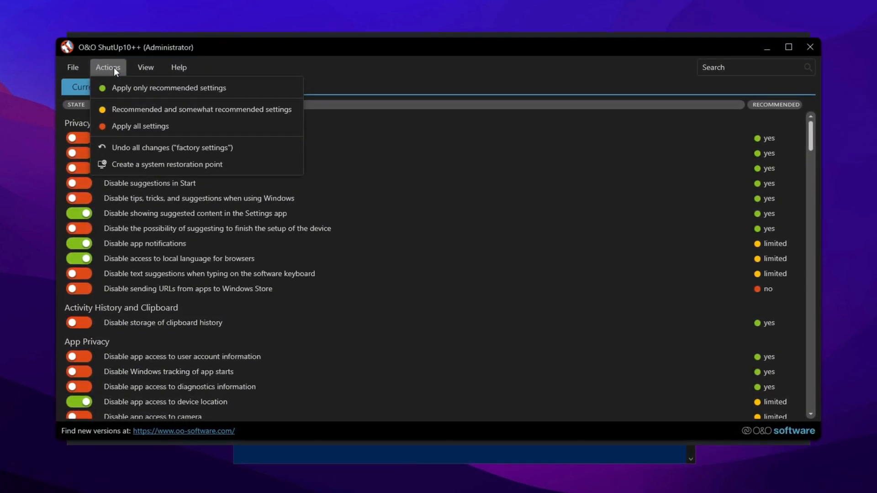
{"action": "left_click", "coordinate": [167, 164]}
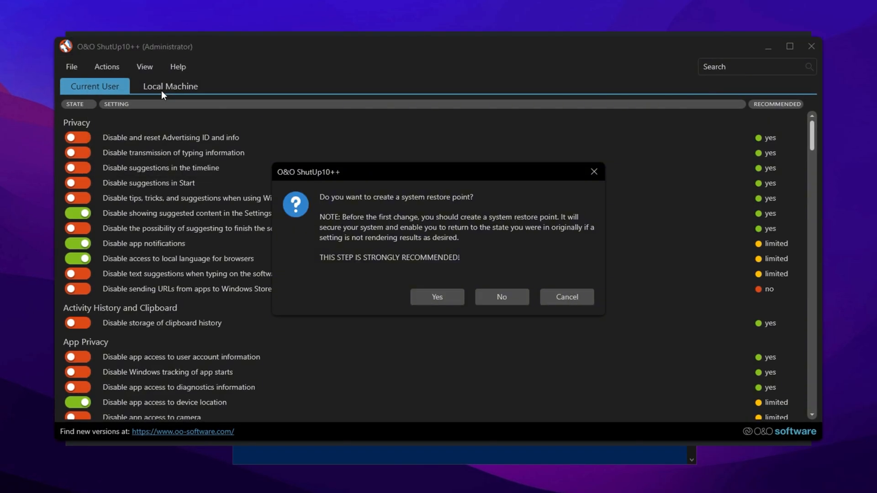
{"action": "mouse_move", "coordinate": [473, 256]}
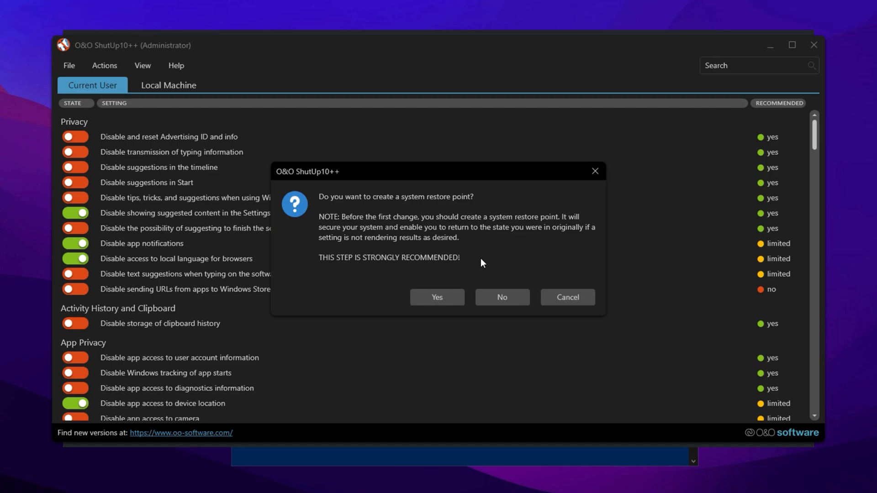
{"action": "mouse_move", "coordinate": [493, 258]}
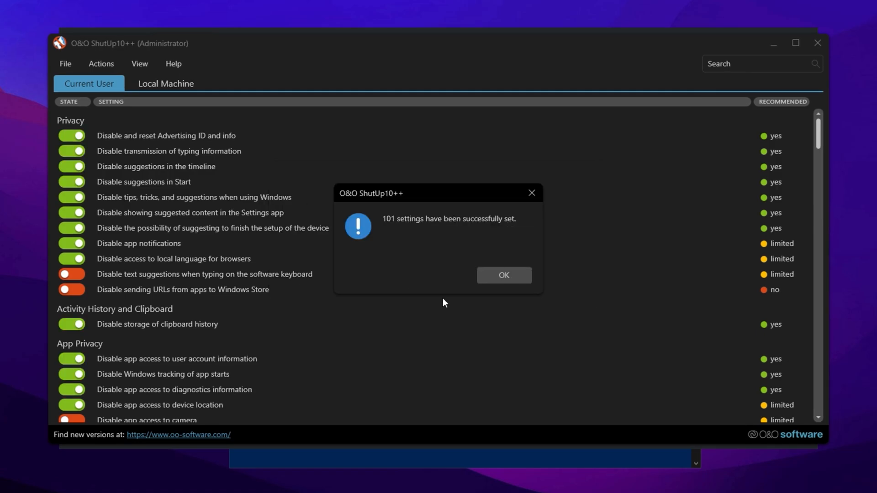
{"action": "left_click", "coordinate": [503, 275]}
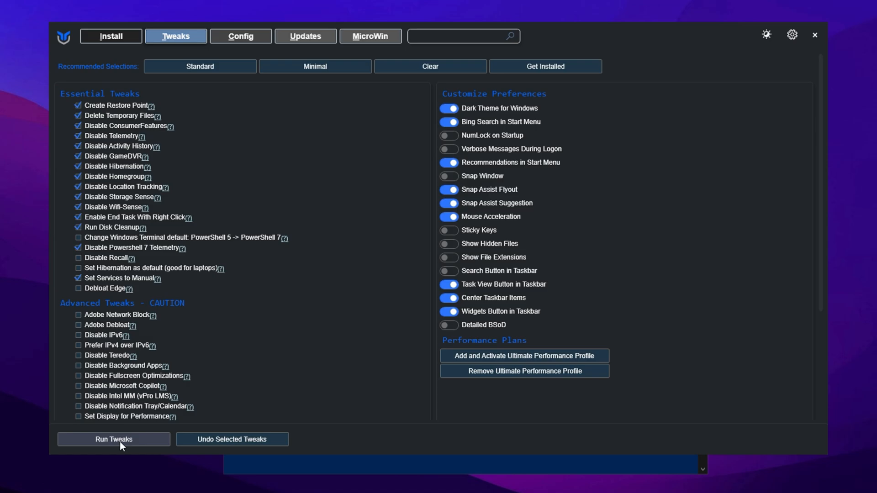
{"action": "mouse_move", "coordinate": [130, 447]}
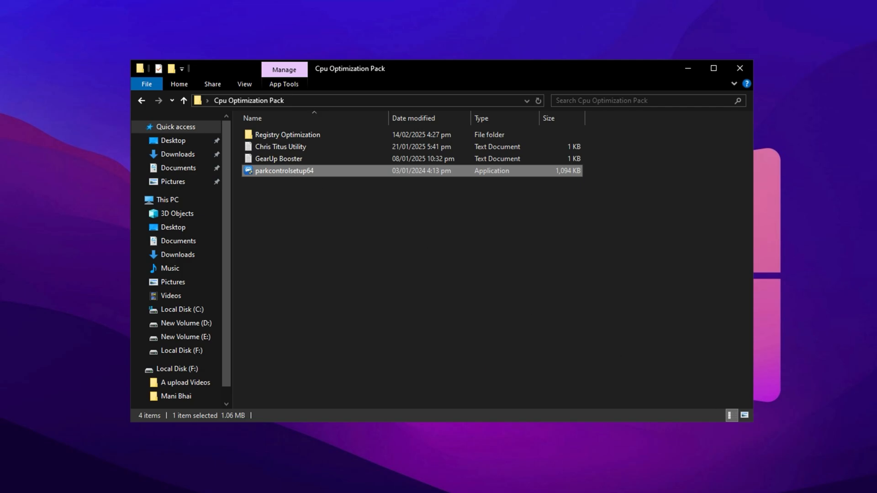
- Run parkcontrolsetup64 and choose the Bitsum Highest Performance power profile
{"action": "double_click", "coordinate": [284, 170]}
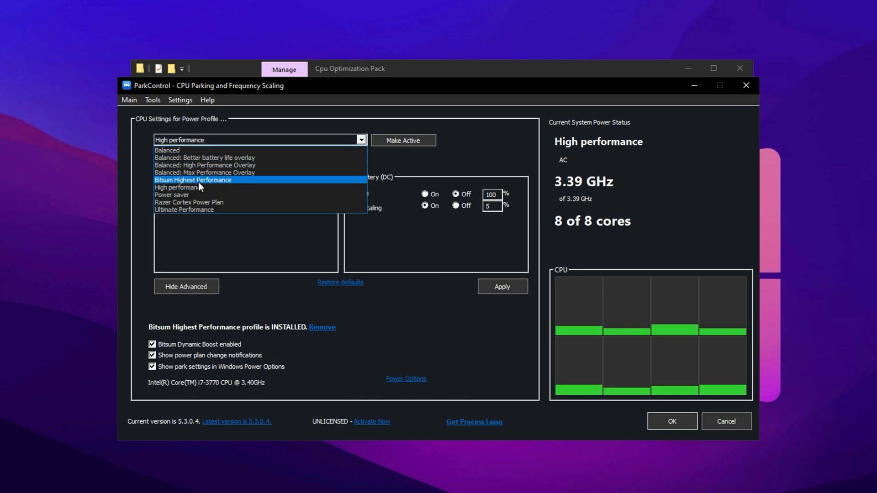
{"action": "left_click", "coordinate": [193, 179]}
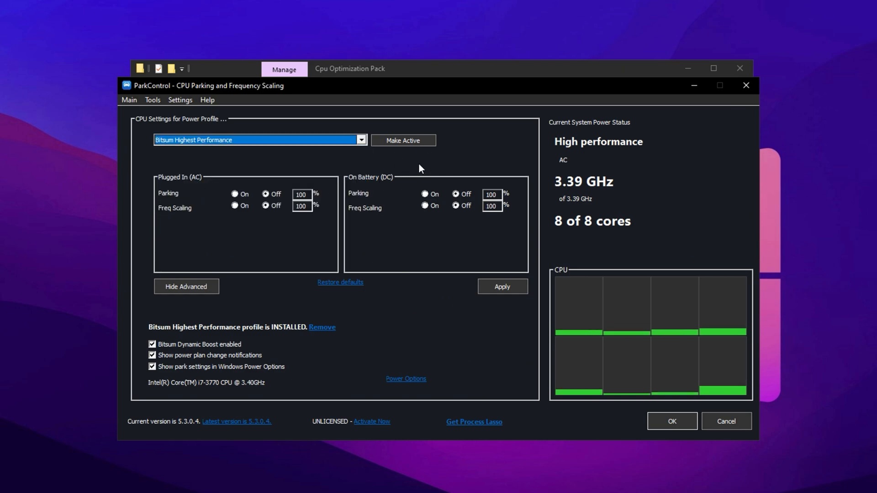
{"action": "mouse_move", "coordinate": [286, 245]}
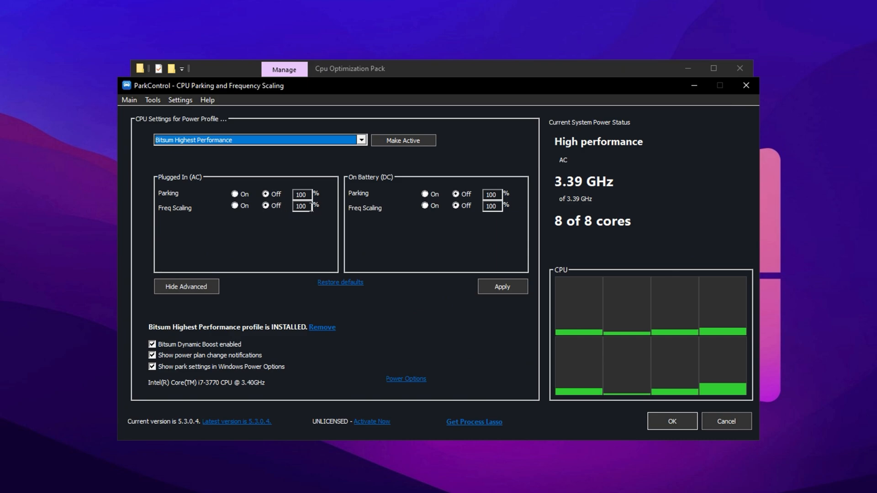
{"action": "mouse_move", "coordinate": [301, 206]}
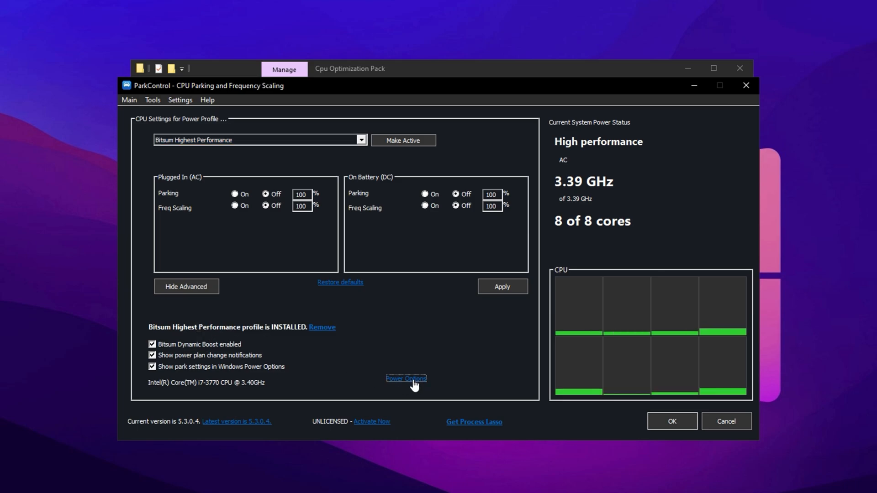
- Verify Bitsum Highest Performance is the active plan in Power Options, then close it
{"action": "left_click", "coordinate": [406, 379]}
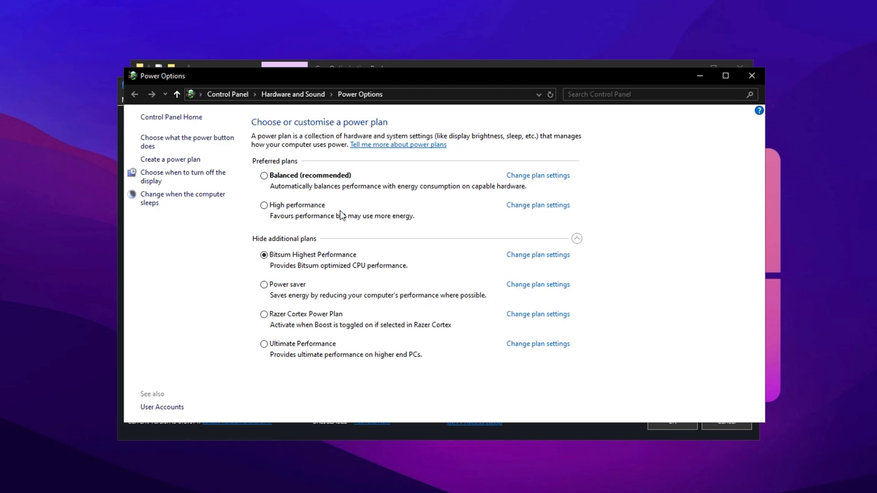
{"action": "mouse_move", "coordinate": [308, 272]}
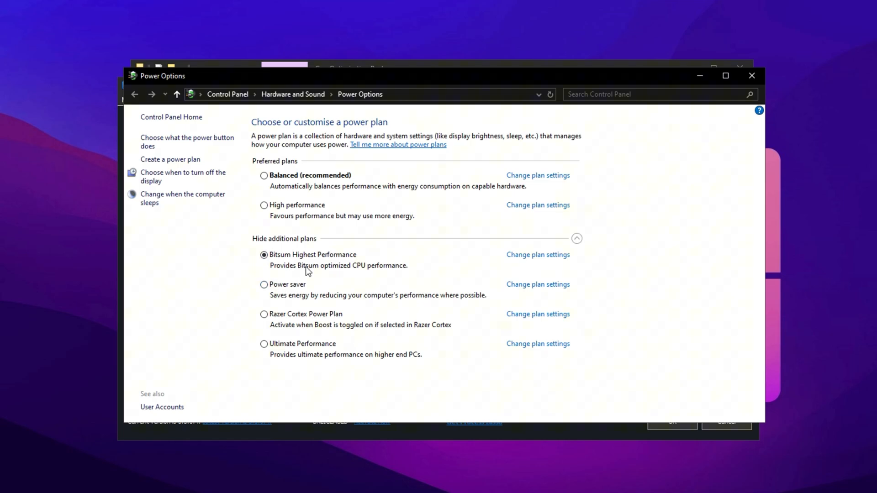
{"action": "mouse_move", "coordinate": [752, 75]}
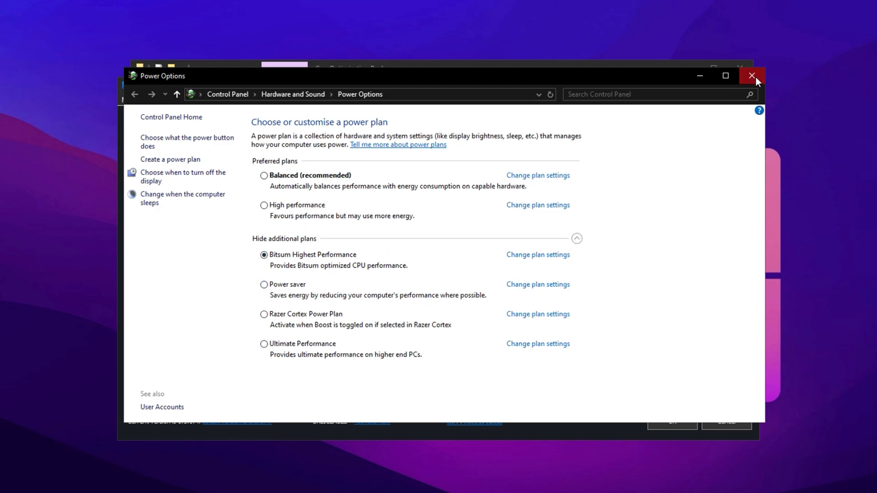
{"action": "left_click", "coordinate": [751, 75]}
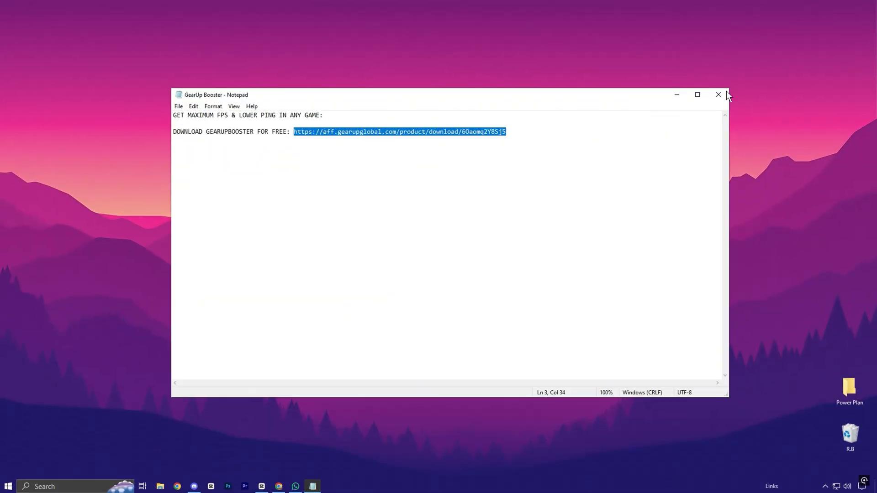
- Close the GearUp Booster notes and start GearUP Booster from its desktop shortcut
{"action": "left_click", "coordinate": [718, 95]}
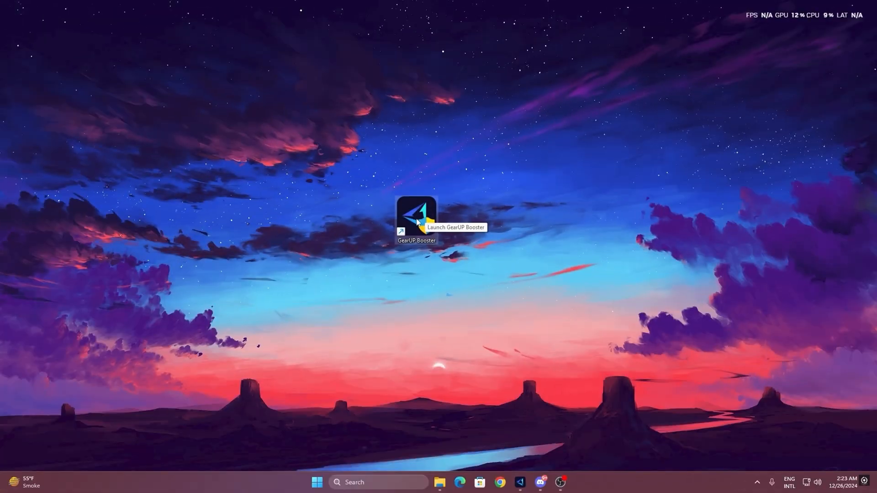
{"action": "double_click", "coordinate": [417, 217]}
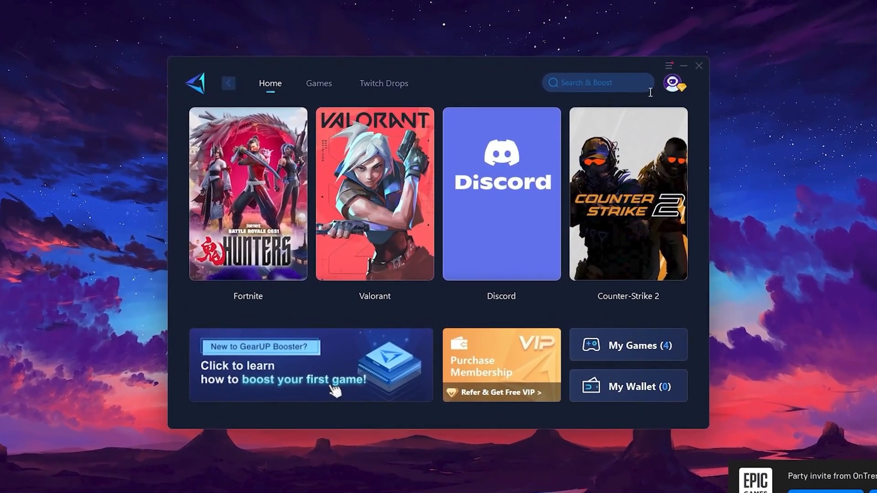
- Browse GearUP Booster's Popular games catalog, pin DOTA2, and return to Home
{"action": "left_click", "coordinate": [676, 83]}
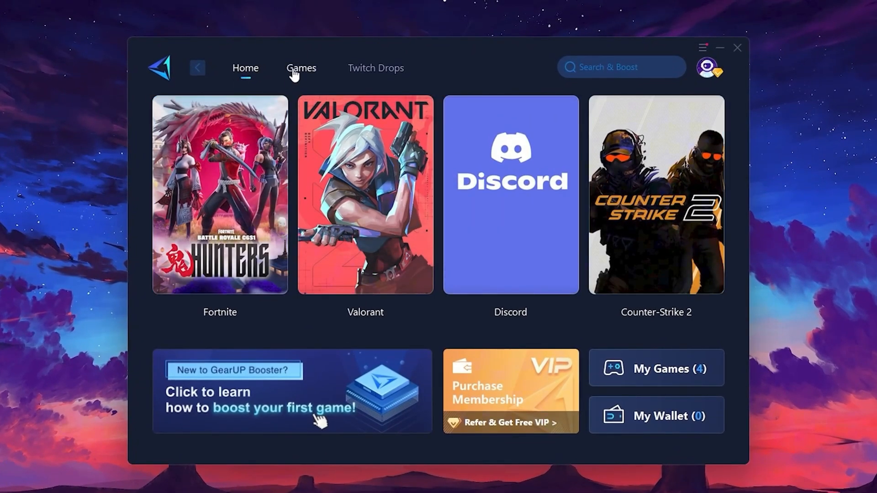
{"action": "left_click", "coordinate": [301, 67]}
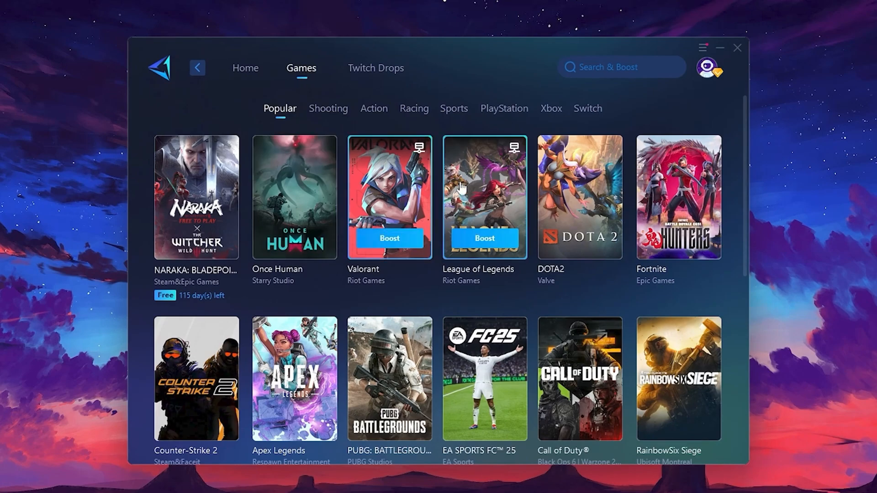
{"action": "mouse_move", "coordinate": [603, 169]}
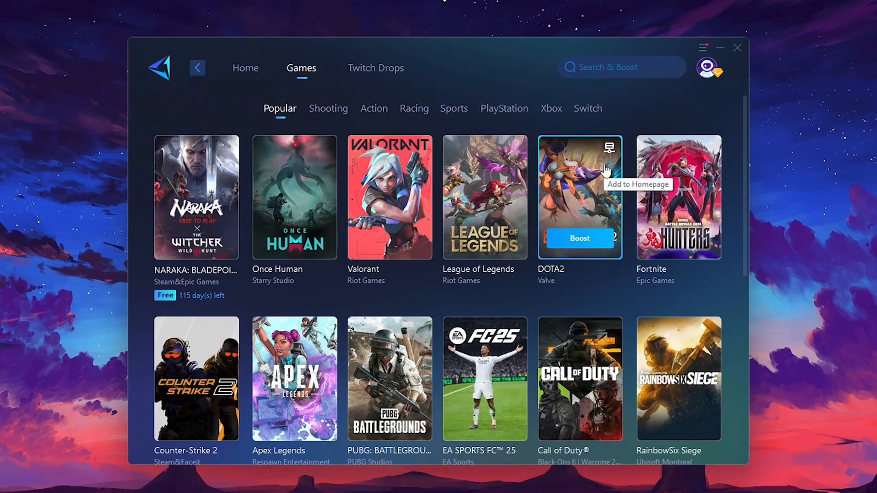
{"action": "left_click", "coordinate": [245, 68]}
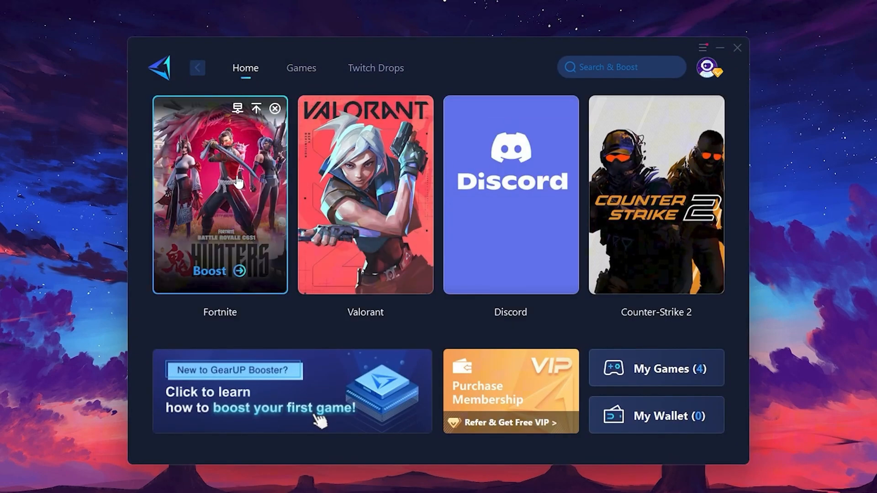
{"action": "mouse_move", "coordinate": [211, 213]}
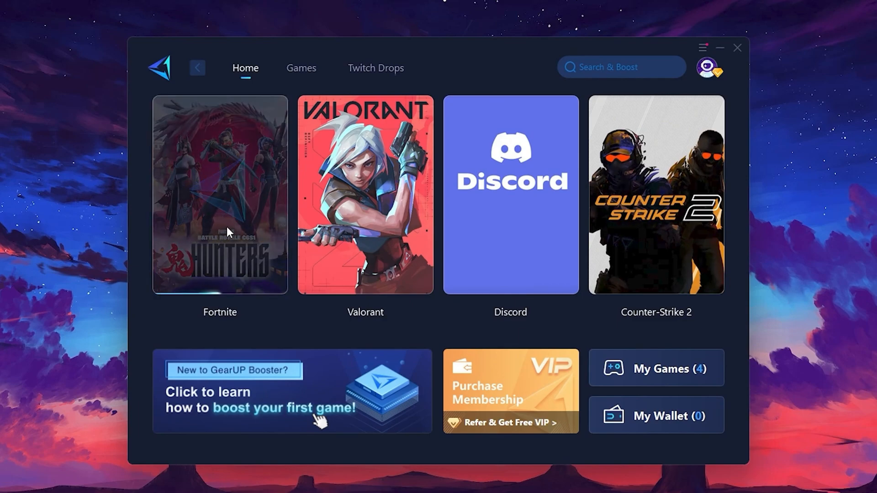
- Boost Fortnite and review the server regions, keeping Middle East selected
{"action": "left_click", "coordinate": [220, 196]}
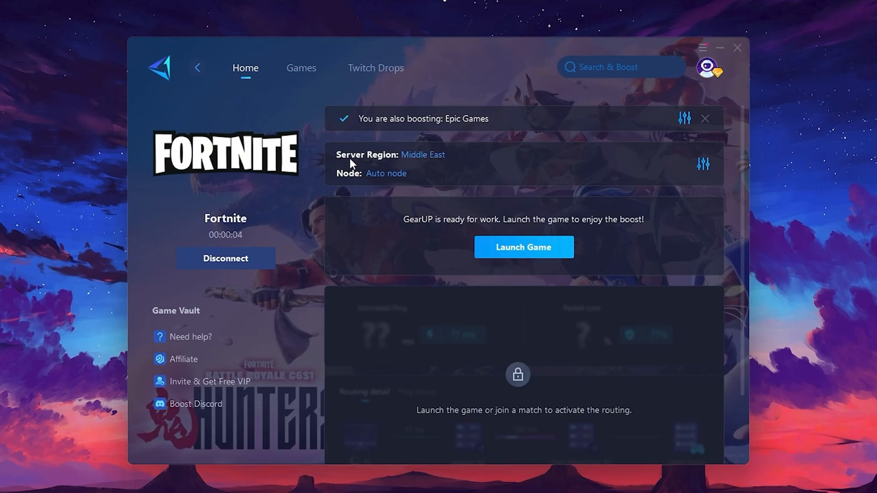
{"action": "mouse_move", "coordinate": [423, 159]}
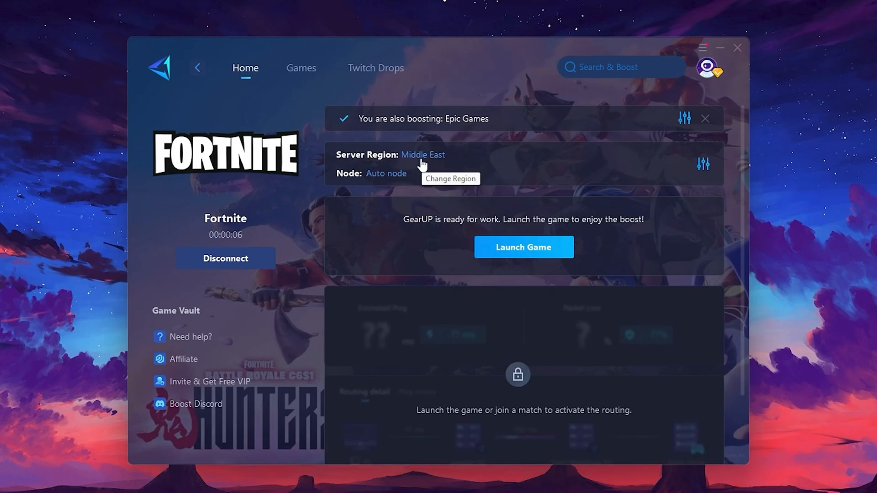
{"action": "left_click", "coordinate": [422, 154]}
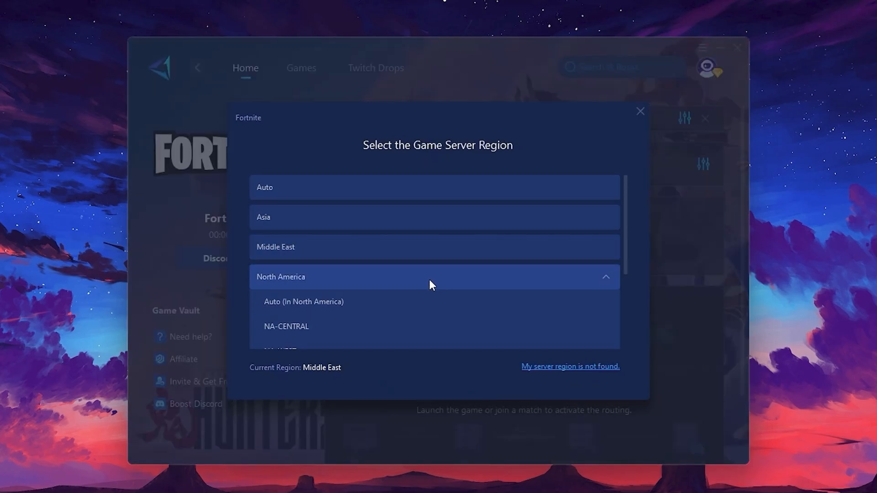
{"action": "scroll", "scroll_direction": "down", "scroll_amount": 3}
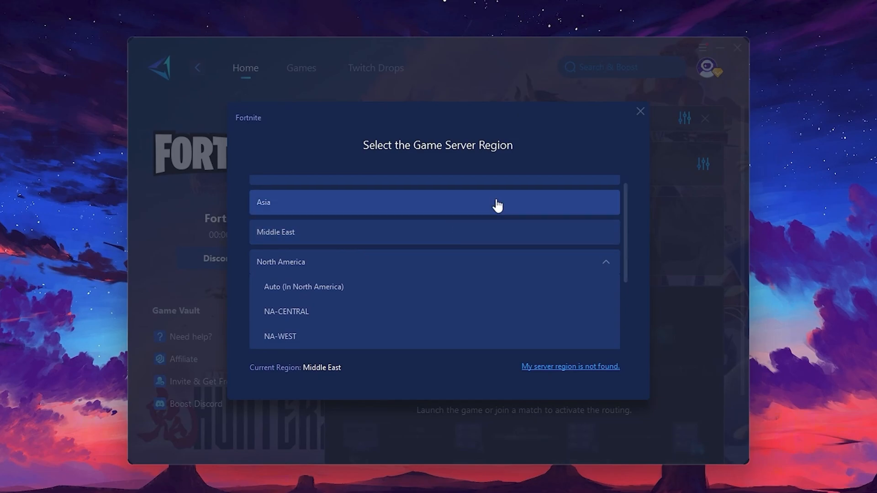
{"action": "left_click", "coordinate": [640, 111]}
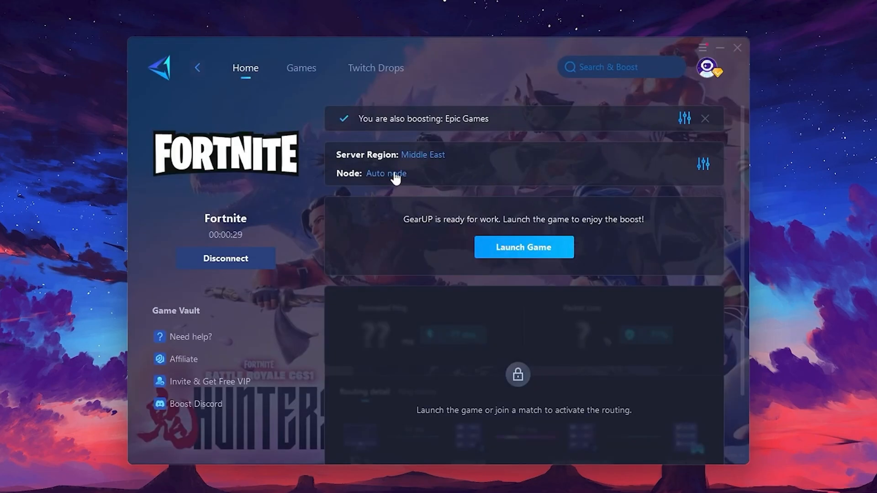
{"action": "left_click", "coordinate": [386, 173]}
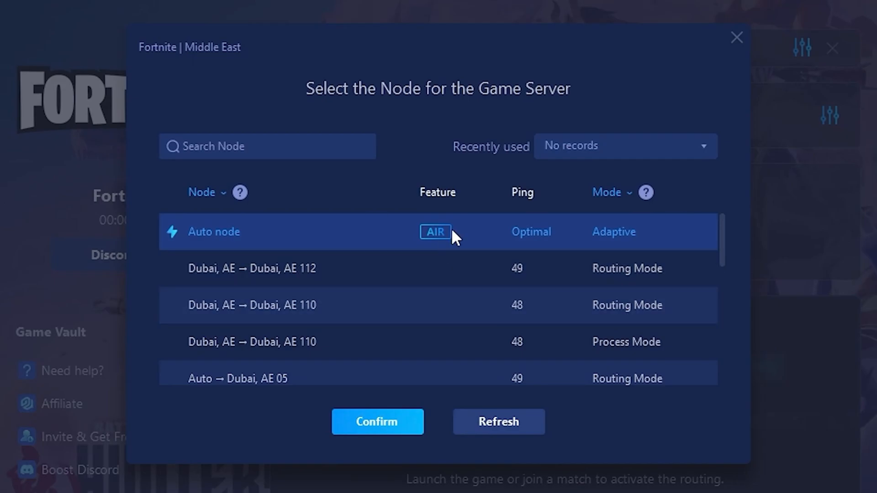
{"action": "mouse_move", "coordinate": [505, 274]}
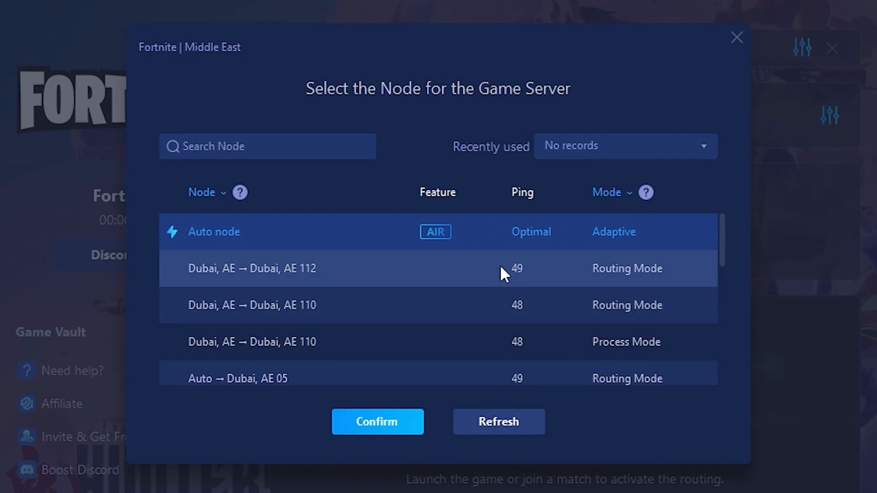
{"action": "left_click", "coordinate": [377, 422]}
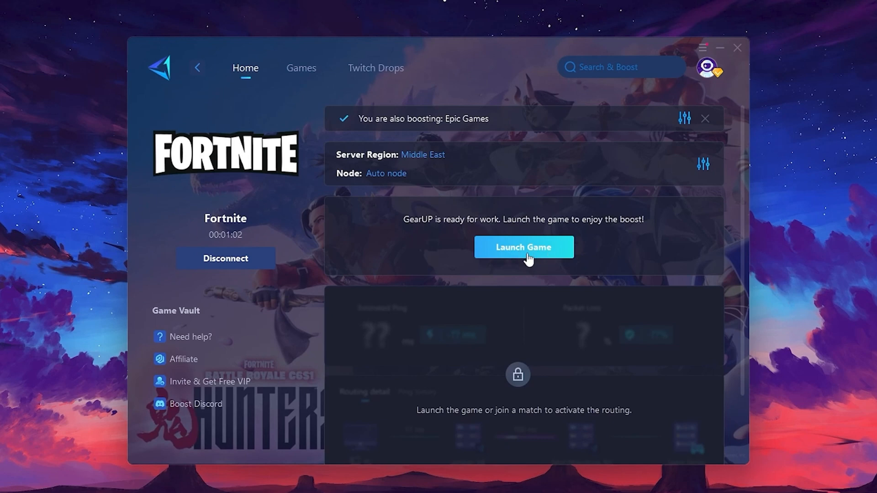
{"action": "left_click", "coordinate": [524, 247]}
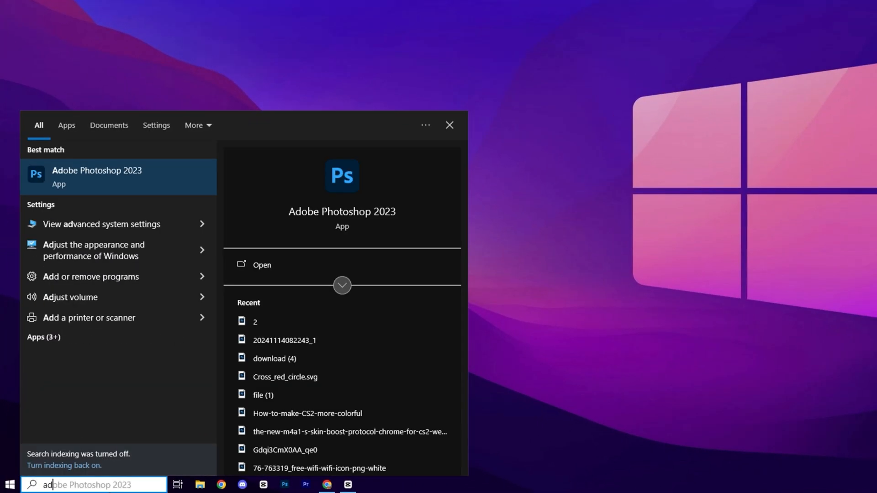
- Search for 'adjust the appearance and performance of Windows' to reach Performance Options
{"action": "type", "text": "adjust the appearance and performance of Windows"}
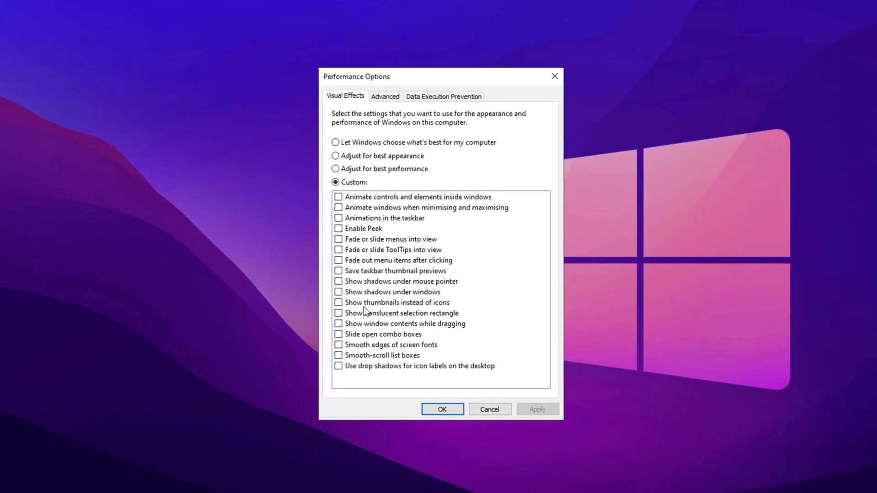
- Enable only Show thumbnails and Smooth edges of screen fonts, then apply the visual effects
{"action": "left_click", "coordinate": [338, 302]}
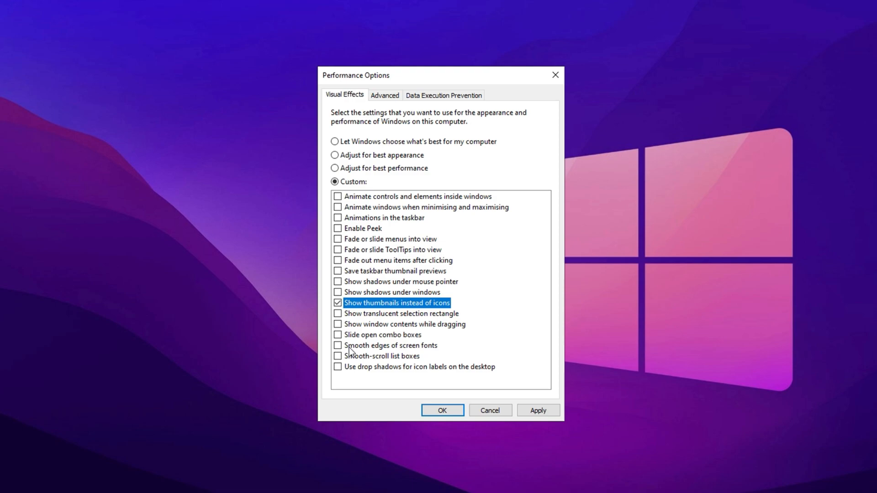
{"action": "left_click", "coordinate": [337, 347]}
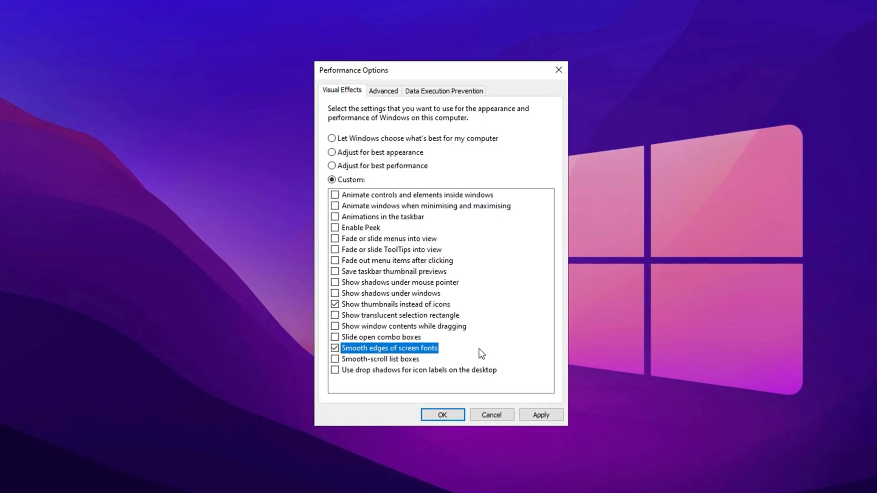
{"action": "left_click", "coordinate": [541, 416]}
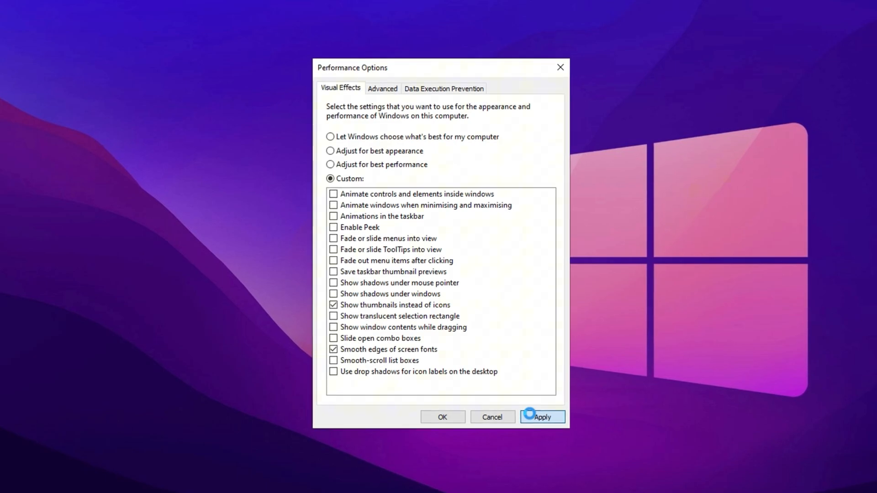
{"action": "left_click", "coordinate": [541, 417]}
{"action": "type", "text": "Temp"}
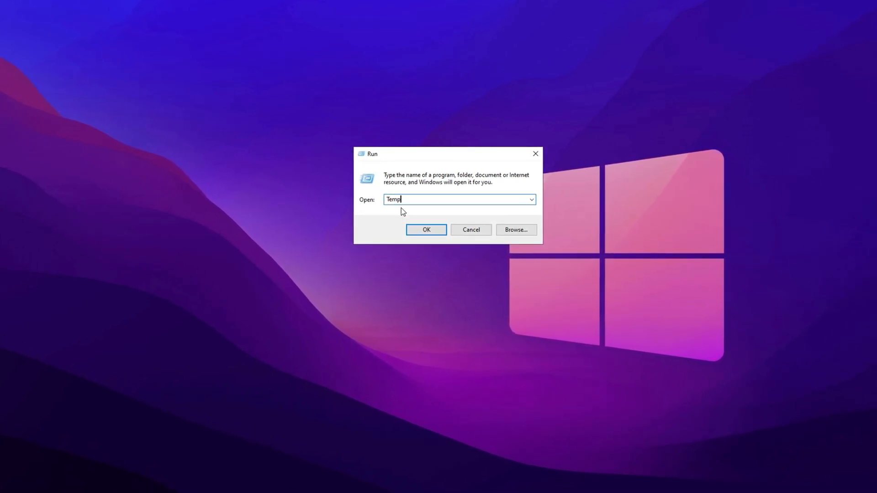
- Delete all 13 items in the Windows Temp folder, continuing with administrator permission
{"action": "left_click", "coordinate": [426, 229]}
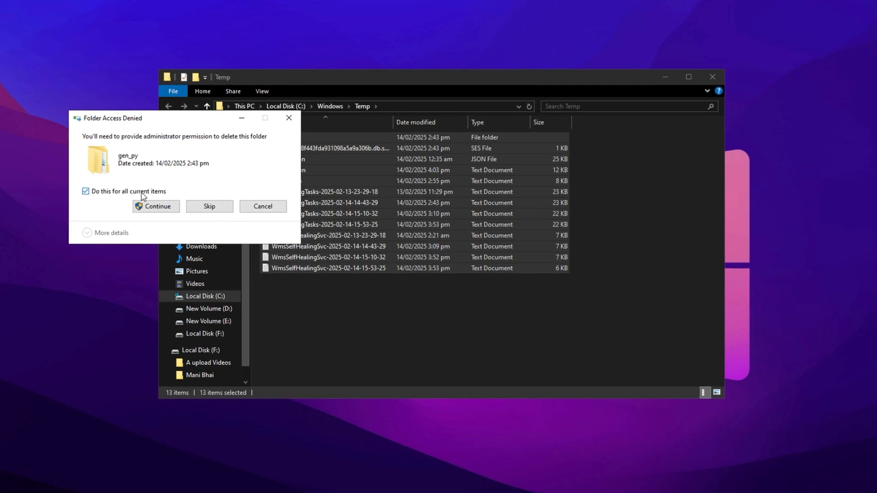
{"action": "left_click", "coordinate": [155, 206]}
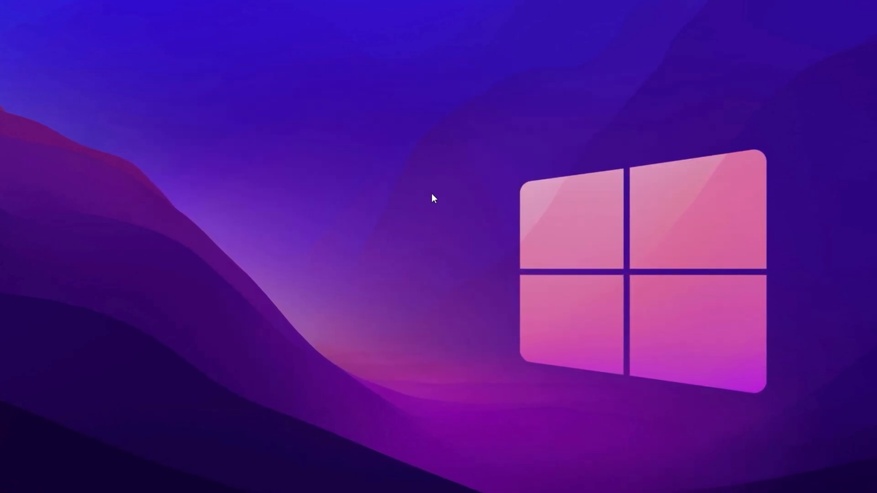
- Delete everything in the %Temp% folder, skipping in-use files, and close the window
{"action": "type", "text": "%Temp%"}
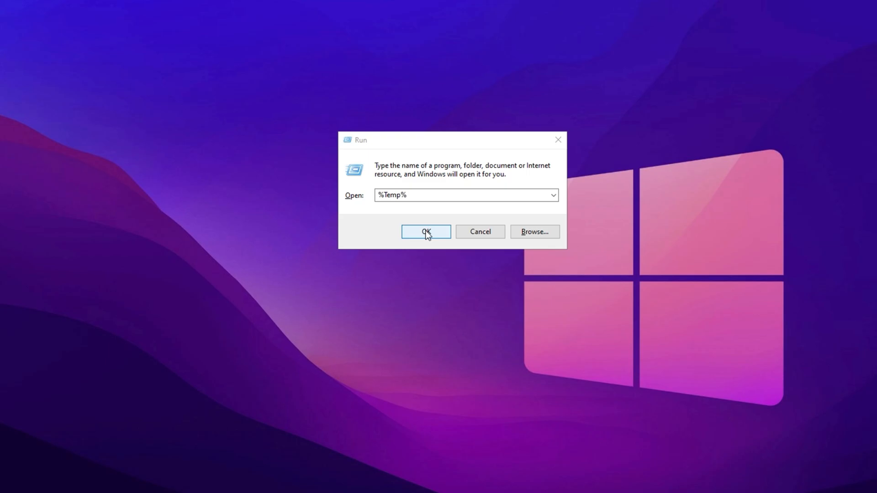
{"action": "left_click", "coordinate": [426, 232]}
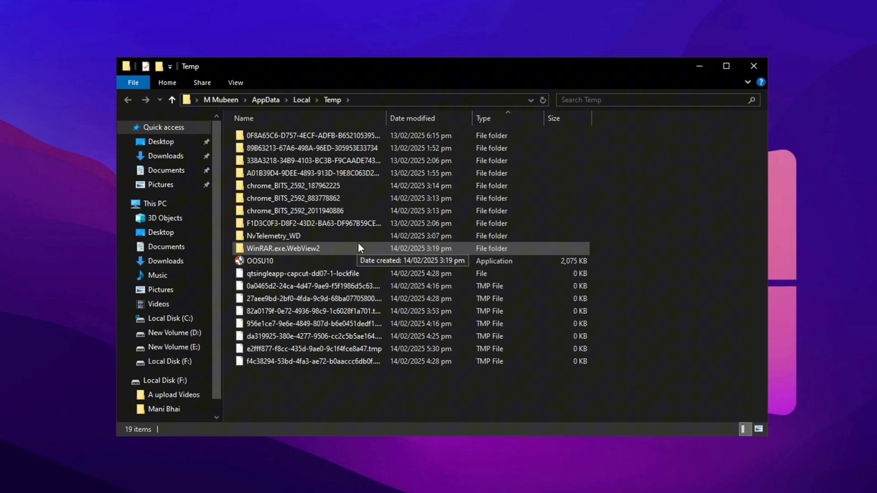
{"action": "key", "text": "ctrl+a"}
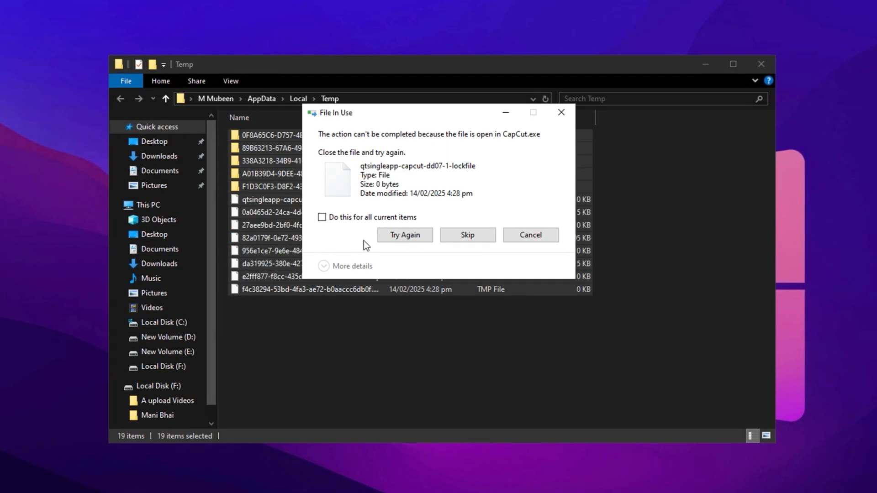
{"action": "left_click", "coordinate": [322, 218]}
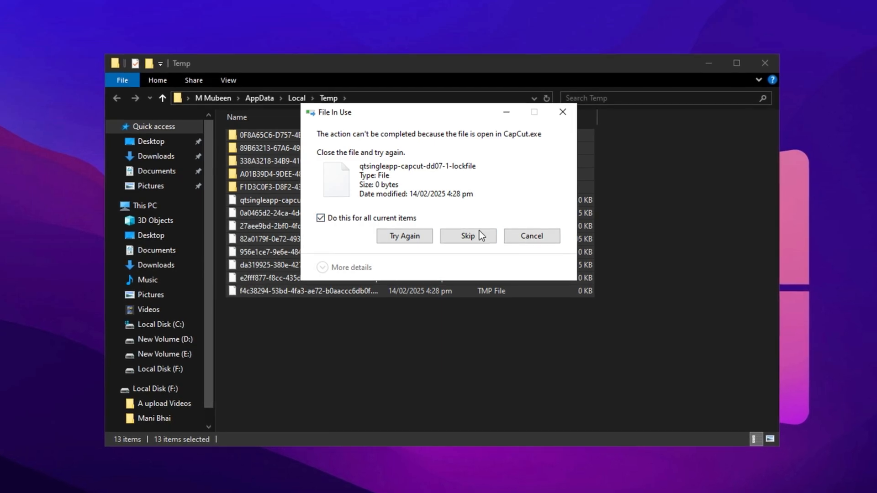
{"action": "left_click", "coordinate": [467, 236]}
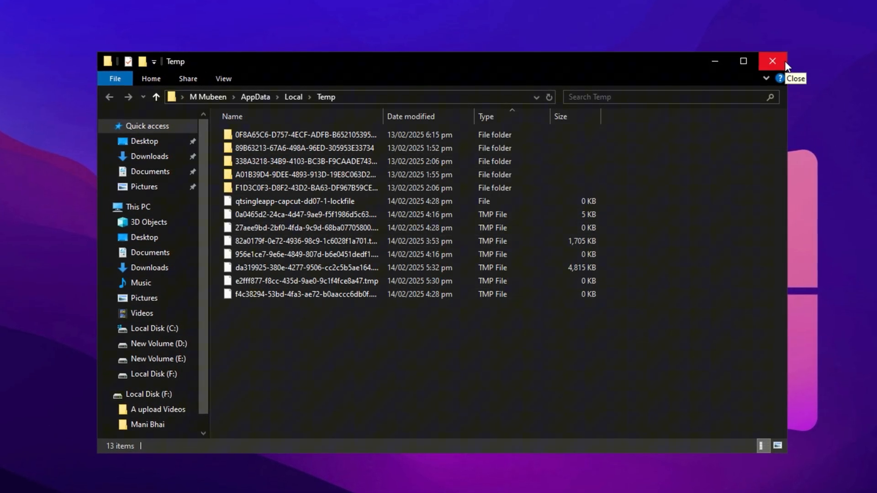
{"action": "left_click", "coordinate": [772, 61]}
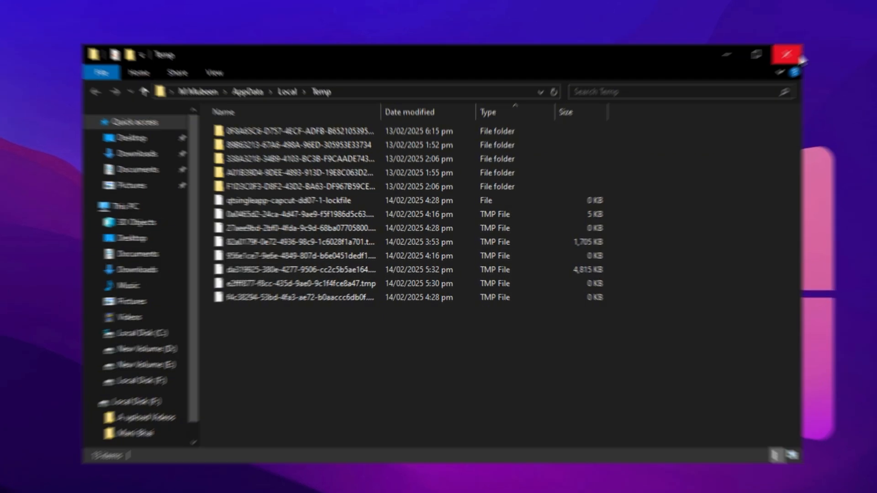